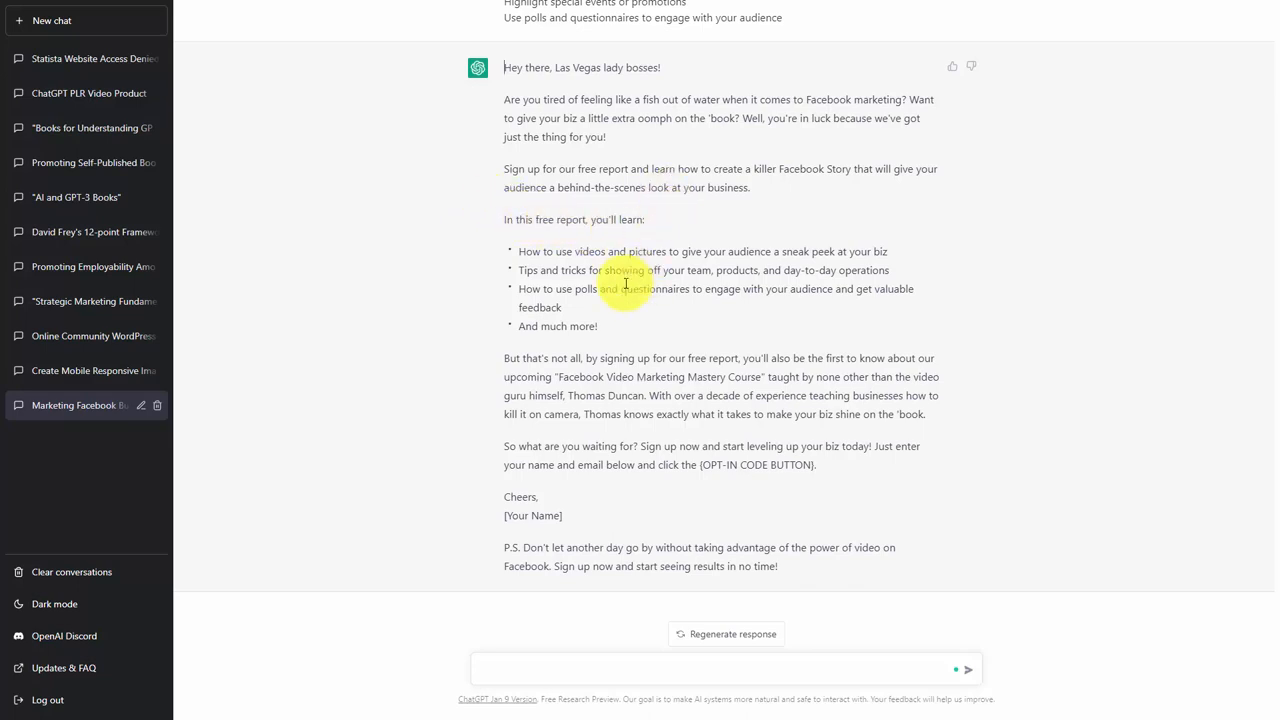
pyautogui.moveTo(498, 318)
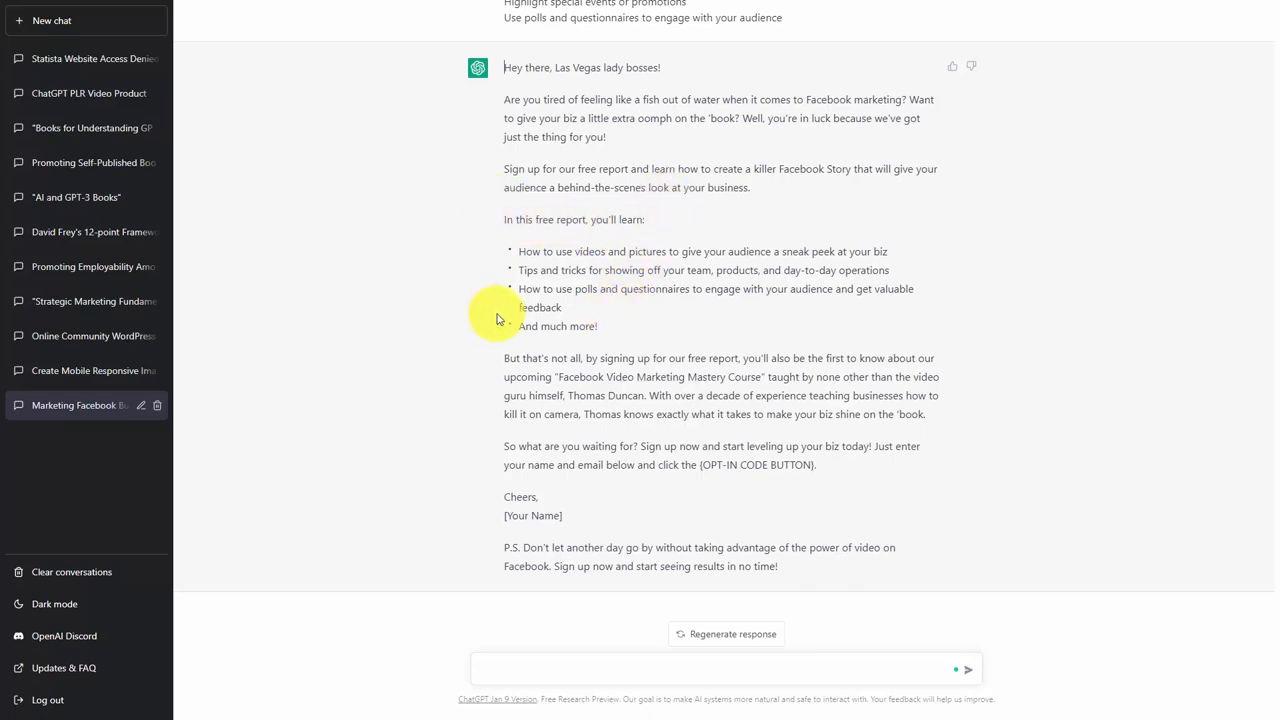
pyautogui.moveTo(348, 467)
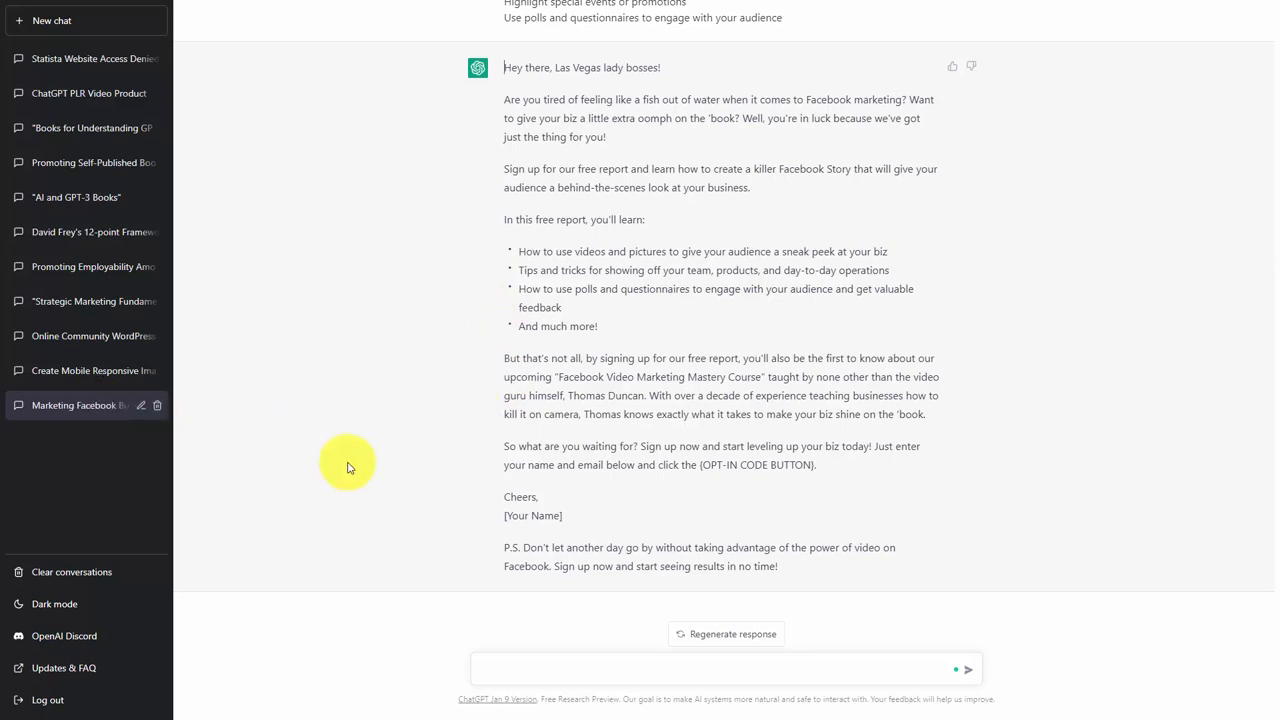
pyautogui.moveTo(90, 405)
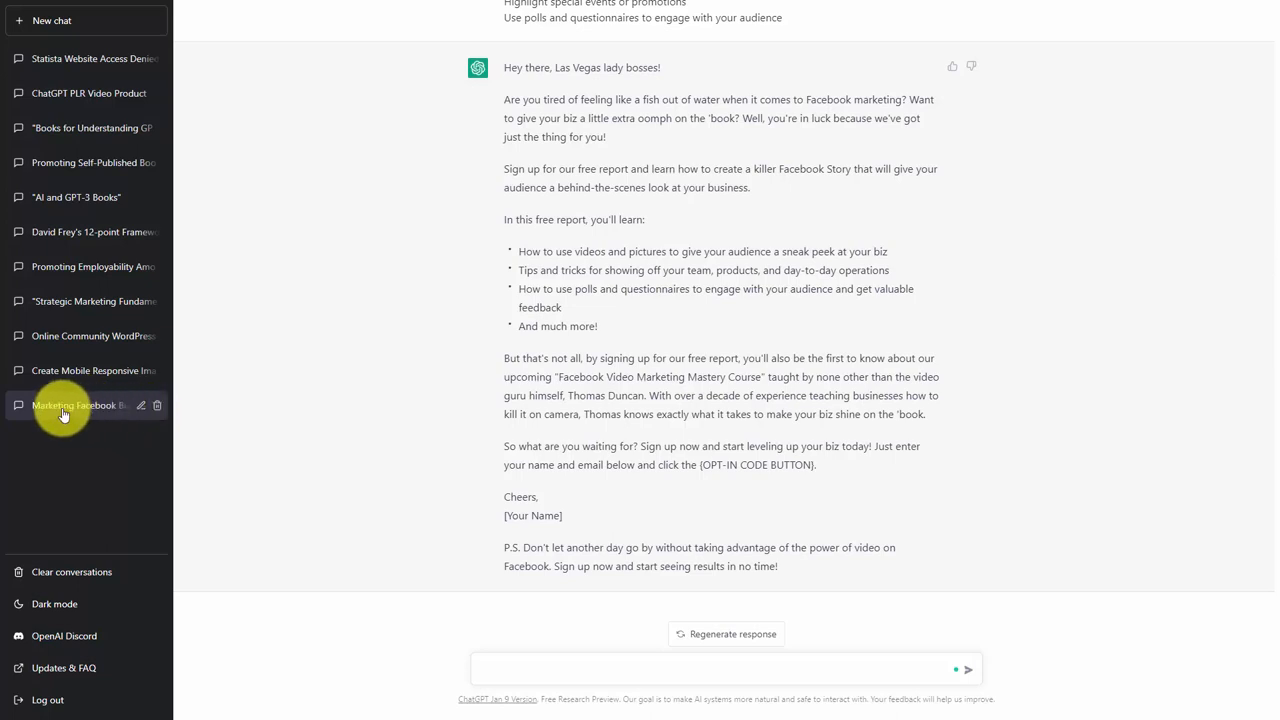
pyautogui.moveTo(105, 420)
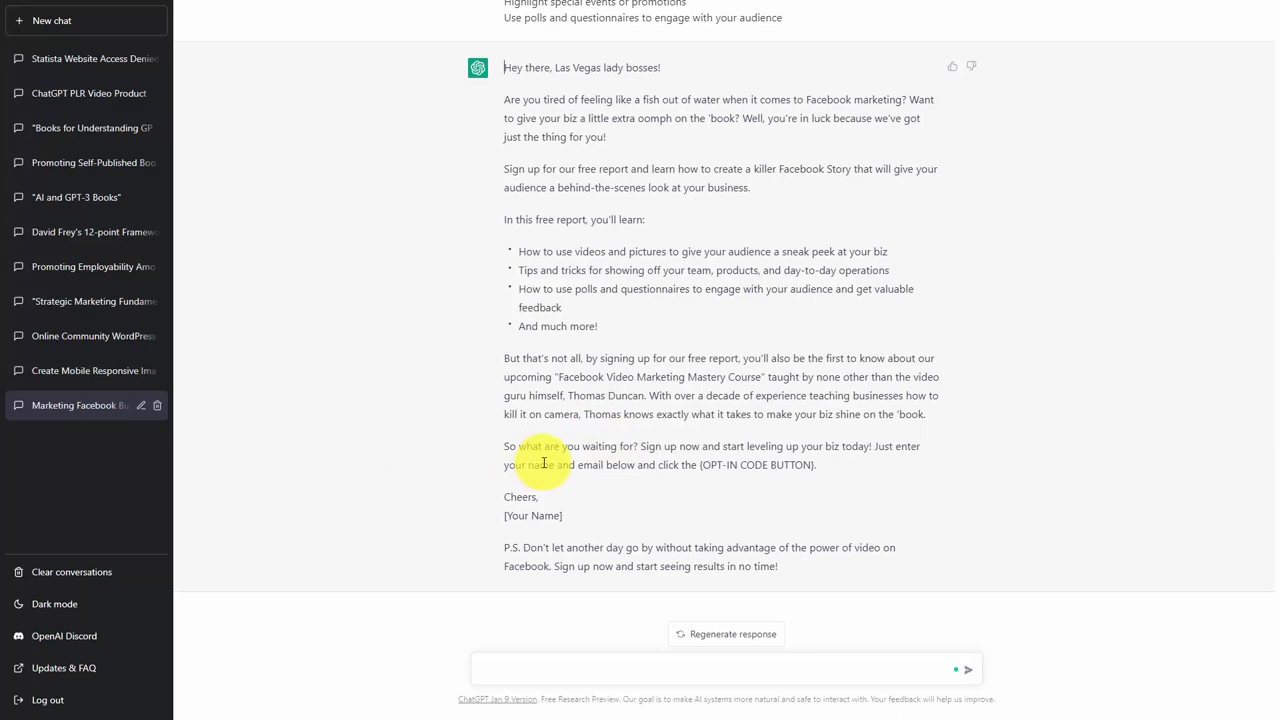
pyautogui.moveTo(653, 463)
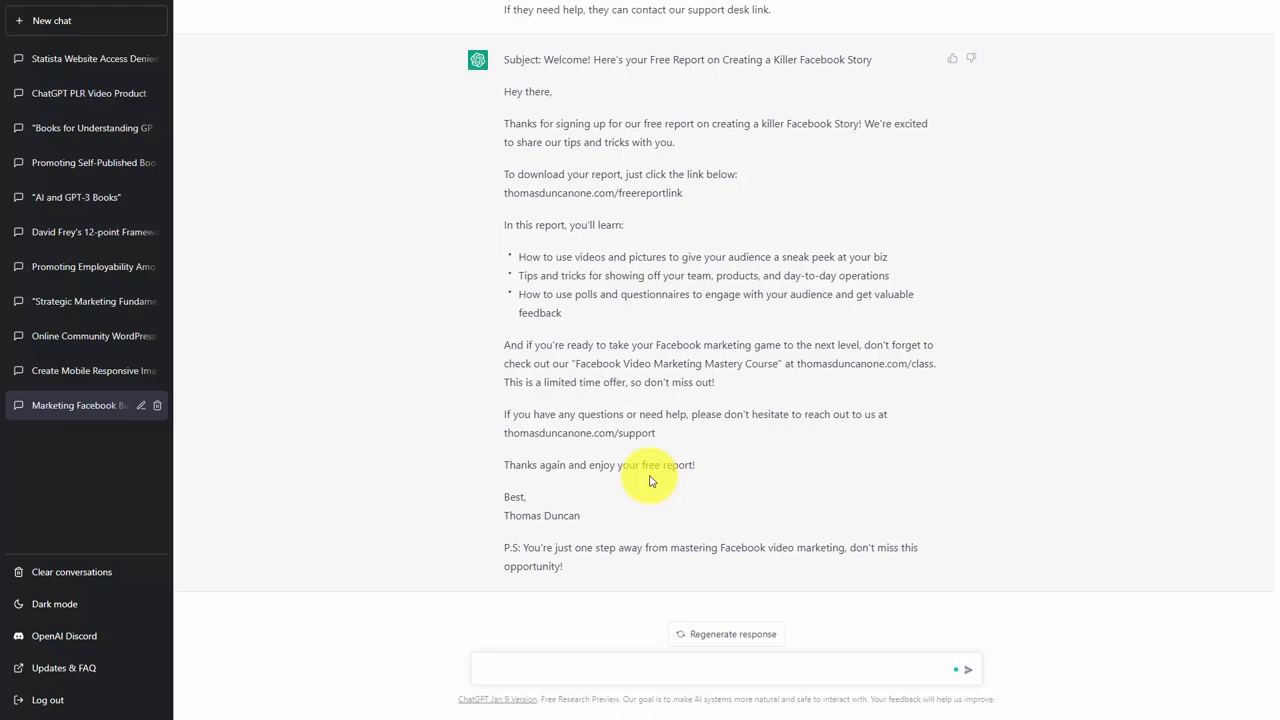
pyautogui.click(725, 668)
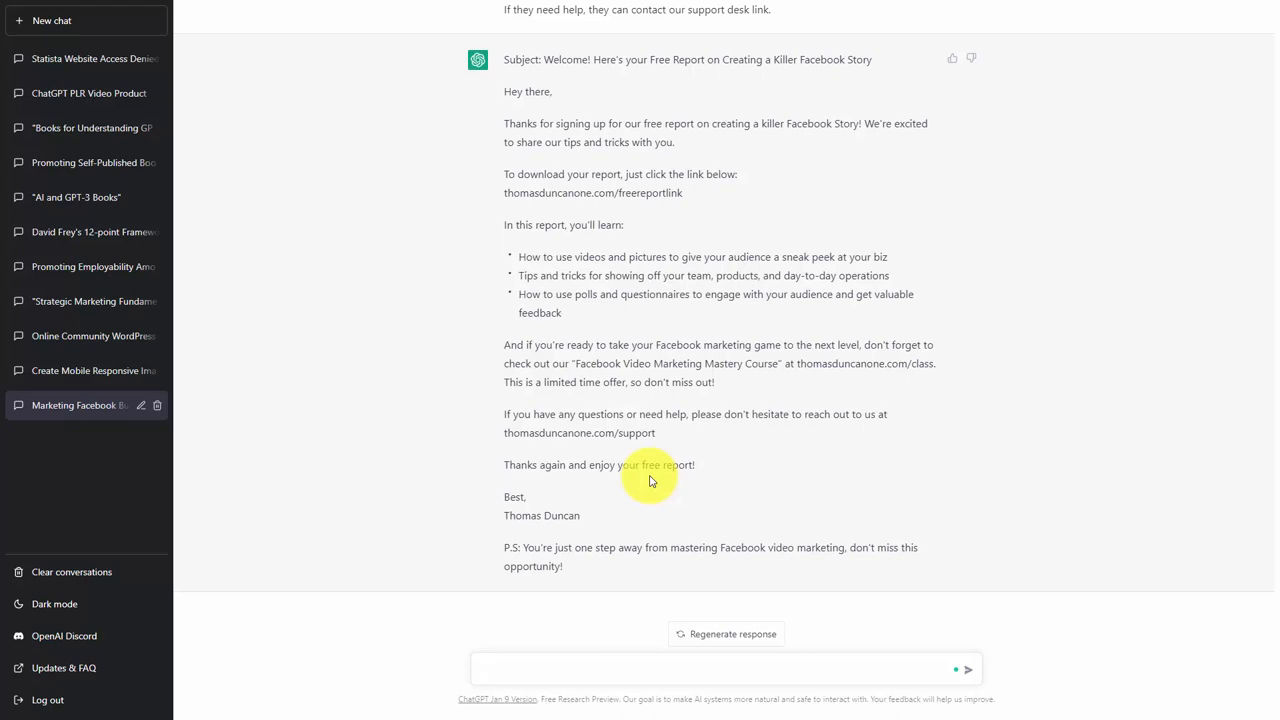
pyautogui.click(720, 669)
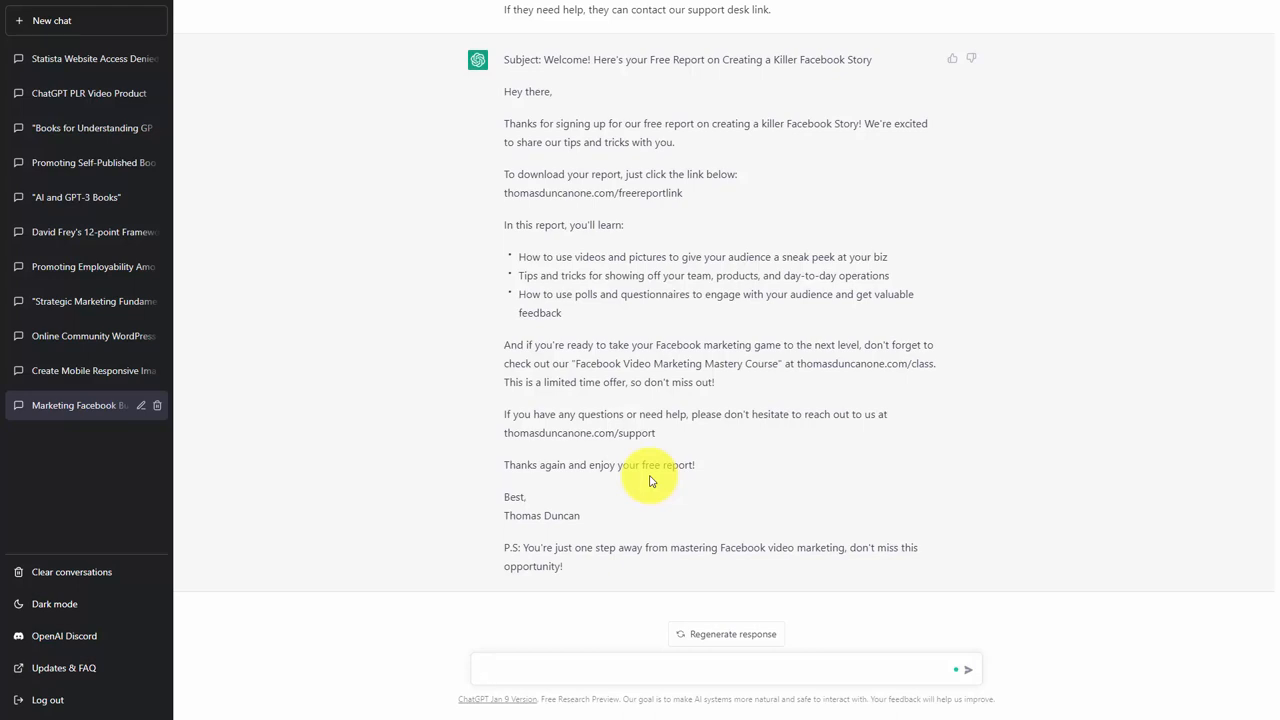
pyautogui.click(700, 669)
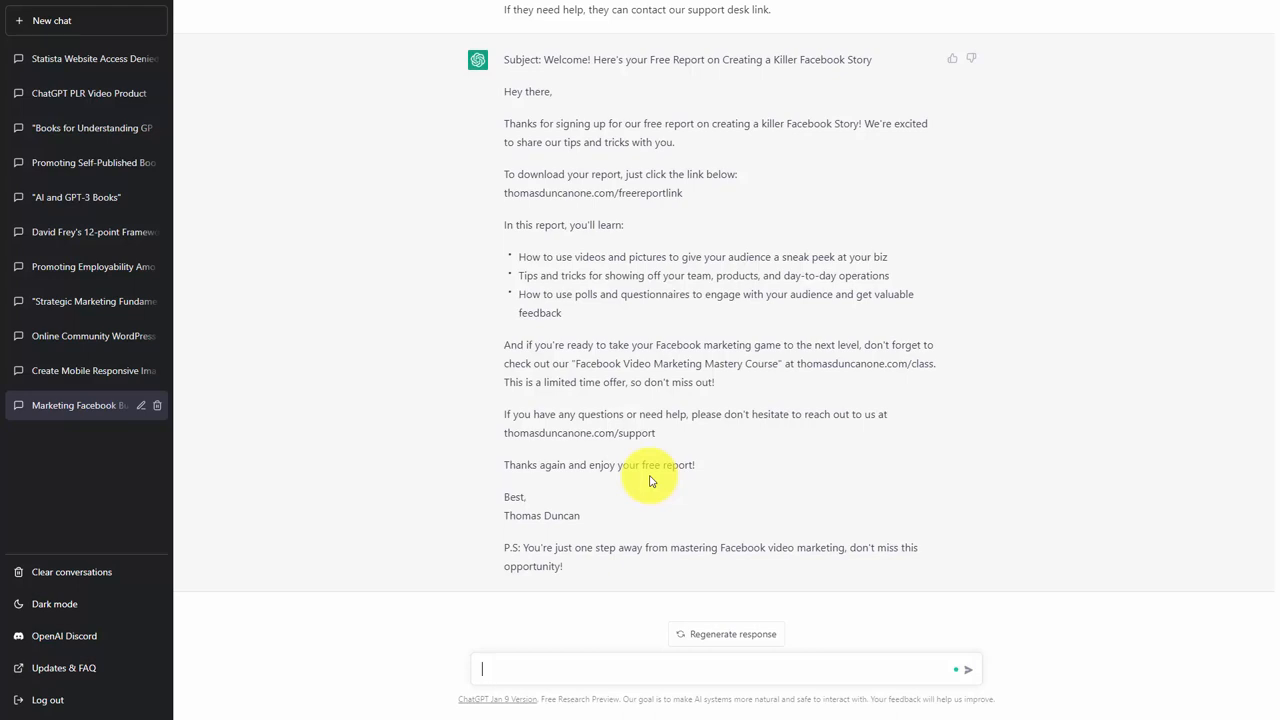